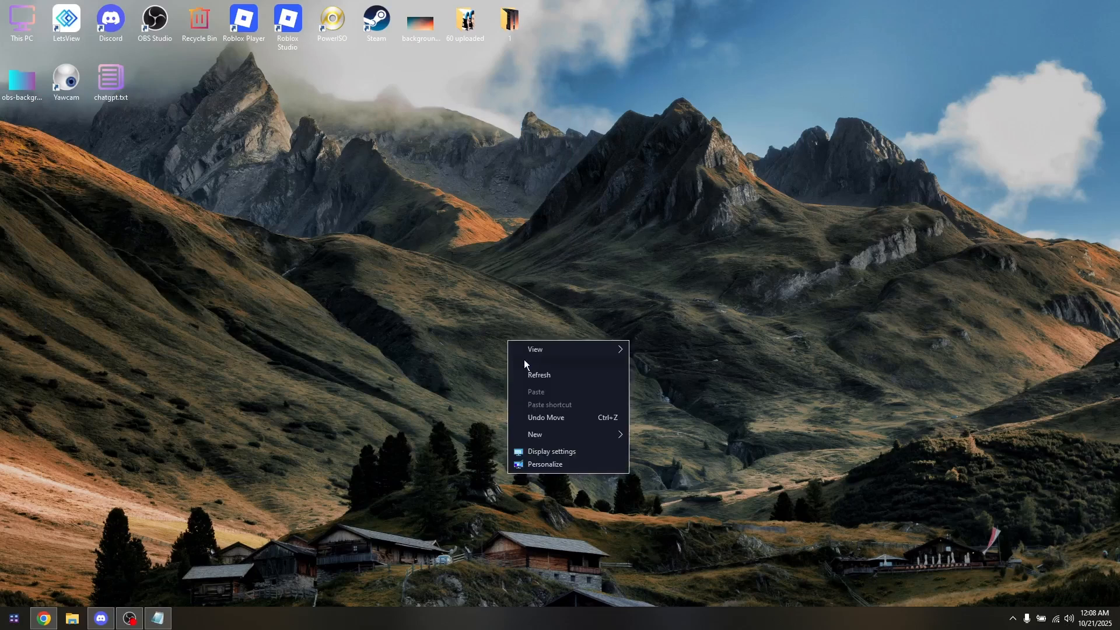
# Refresh the desktop from its right-click context menu.
pyautogui.click(542, 413)
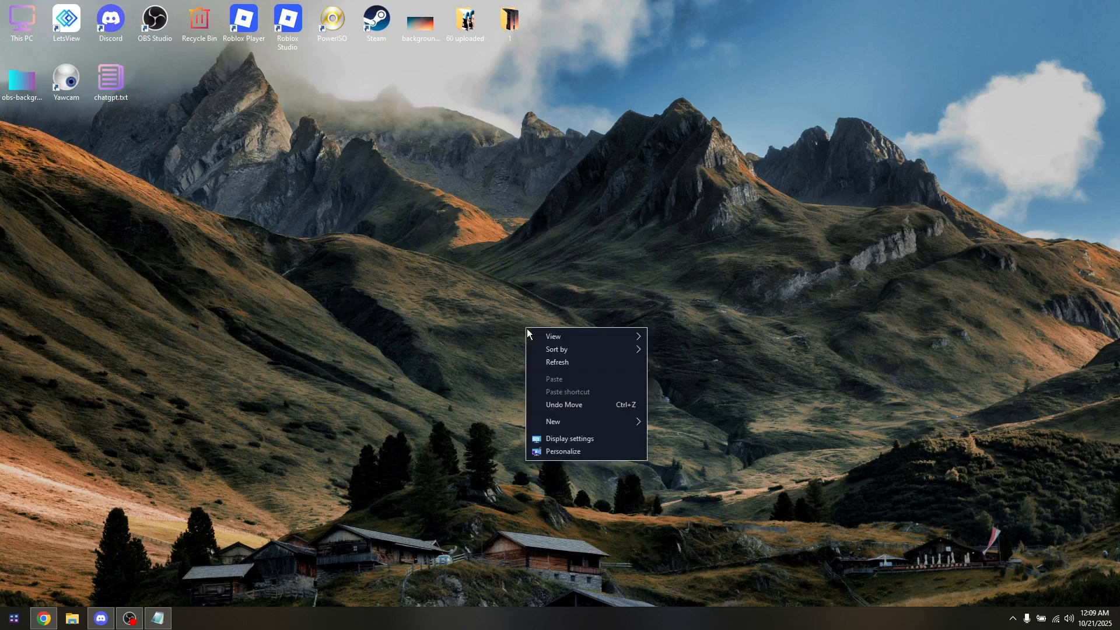
pyautogui.click(479, 623)
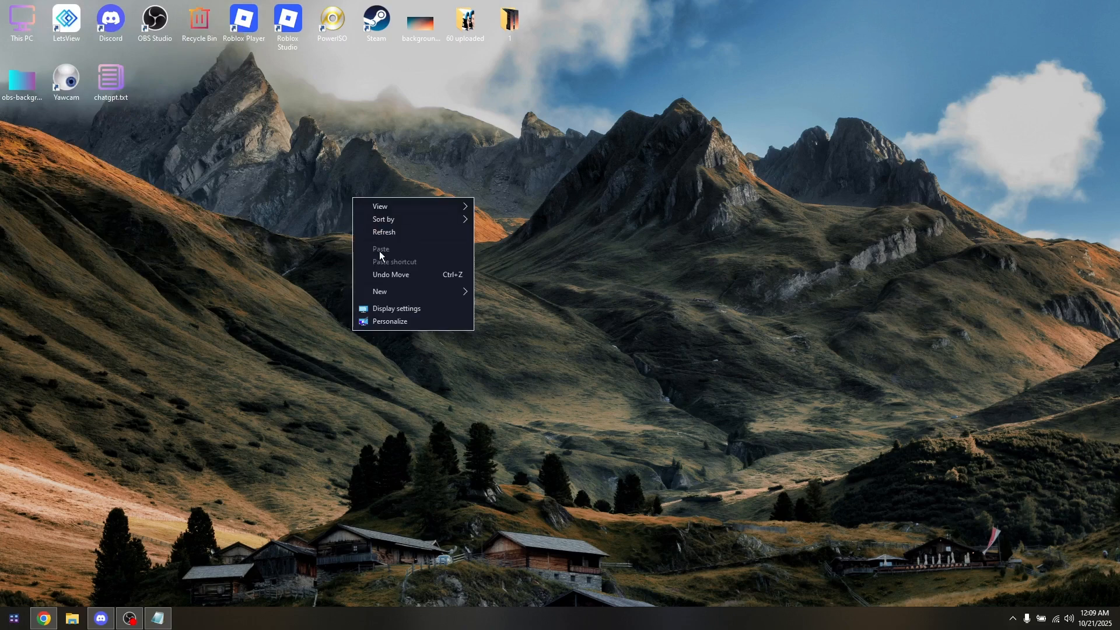
pyautogui.click(409, 344)
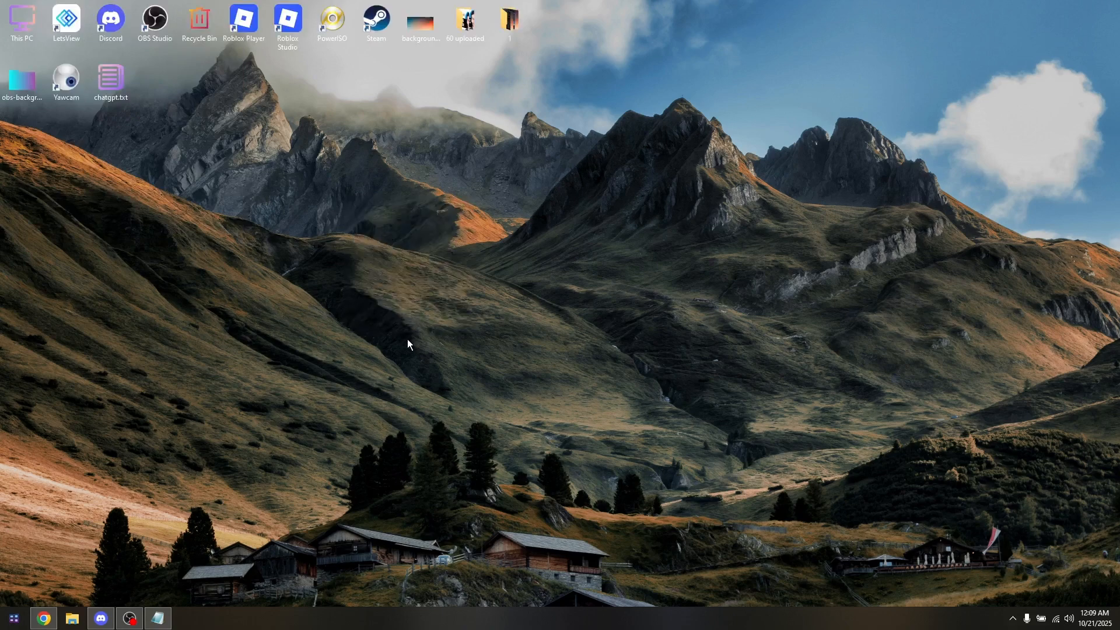
pyautogui.rightClick(408, 345)
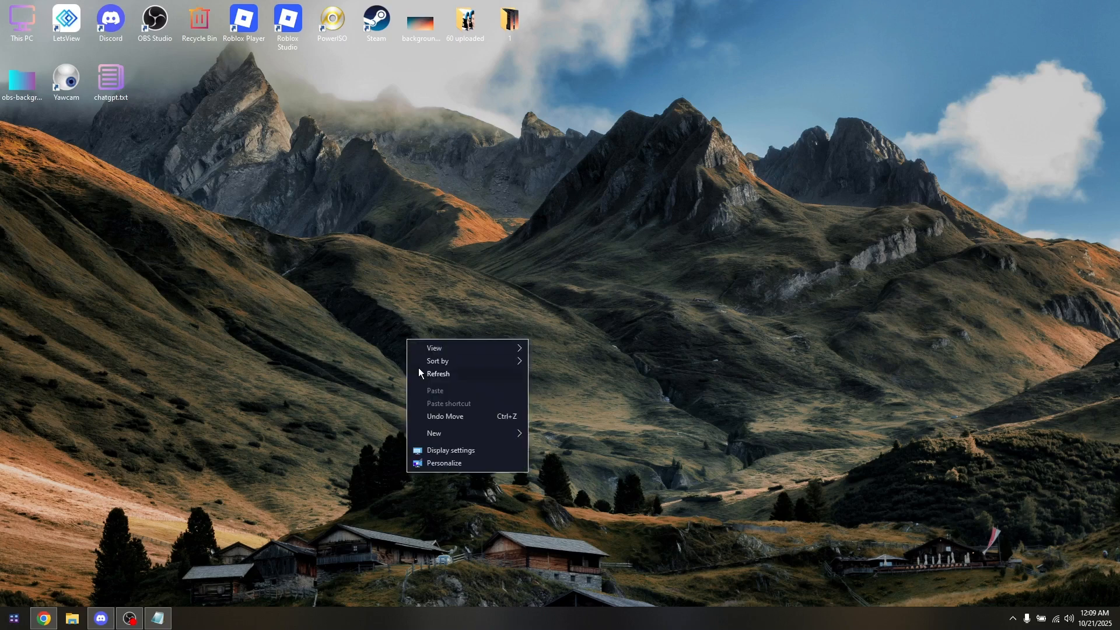
pyautogui.click(417, 373)
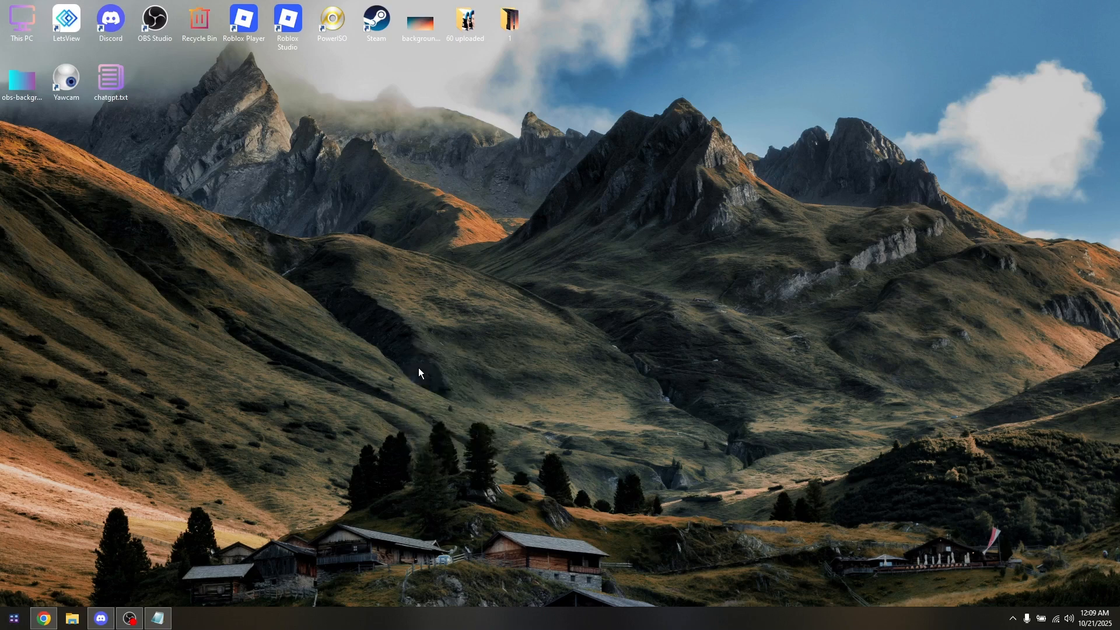
pyautogui.moveTo(420, 377)
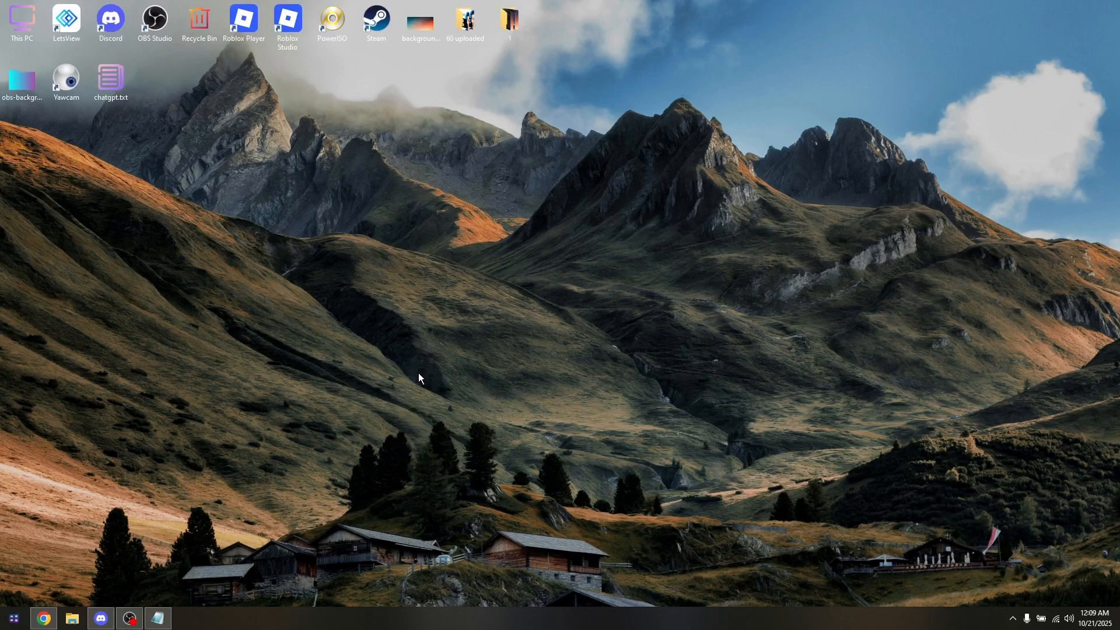
pyautogui.moveTo(27, 596)
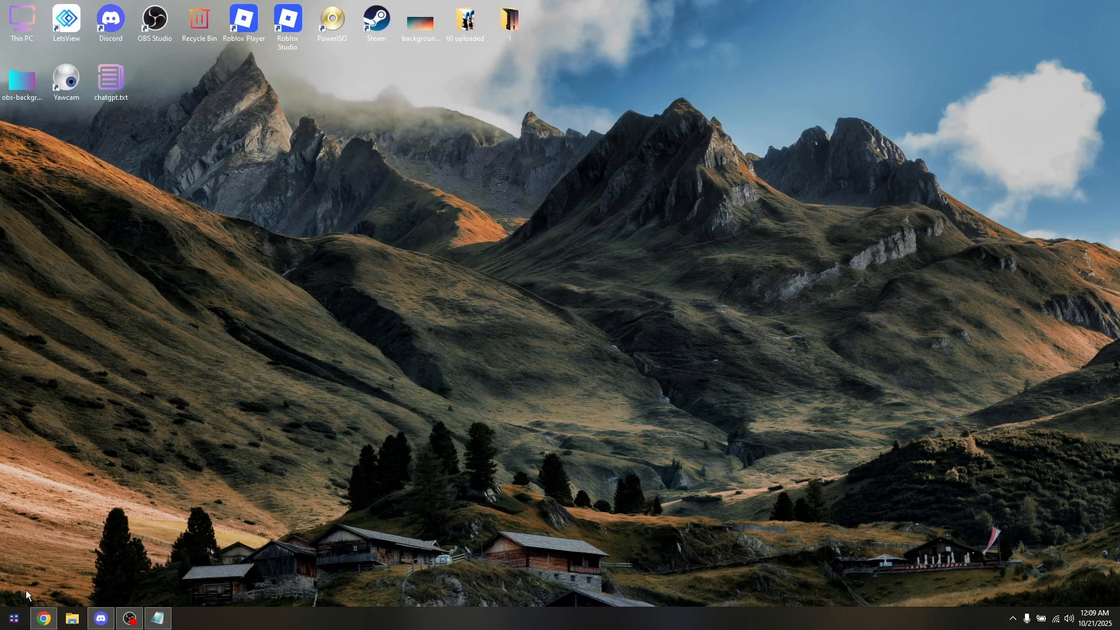
# Look at the Start menu's power options, then dismiss the menu without choosing anything.
pyautogui.click(13, 618)
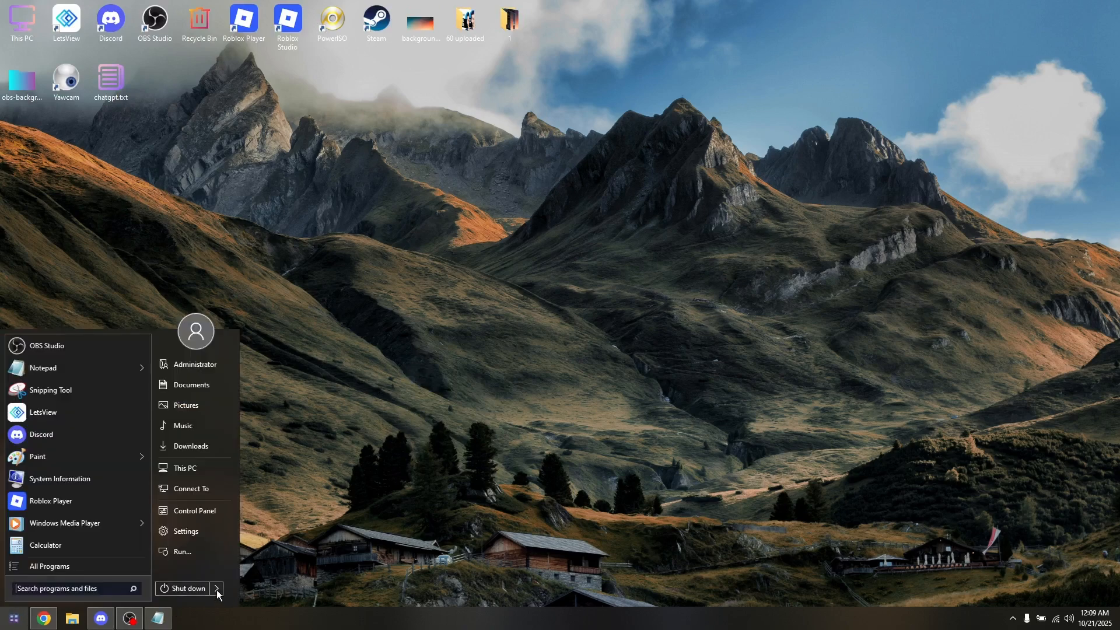
pyautogui.click(216, 588)
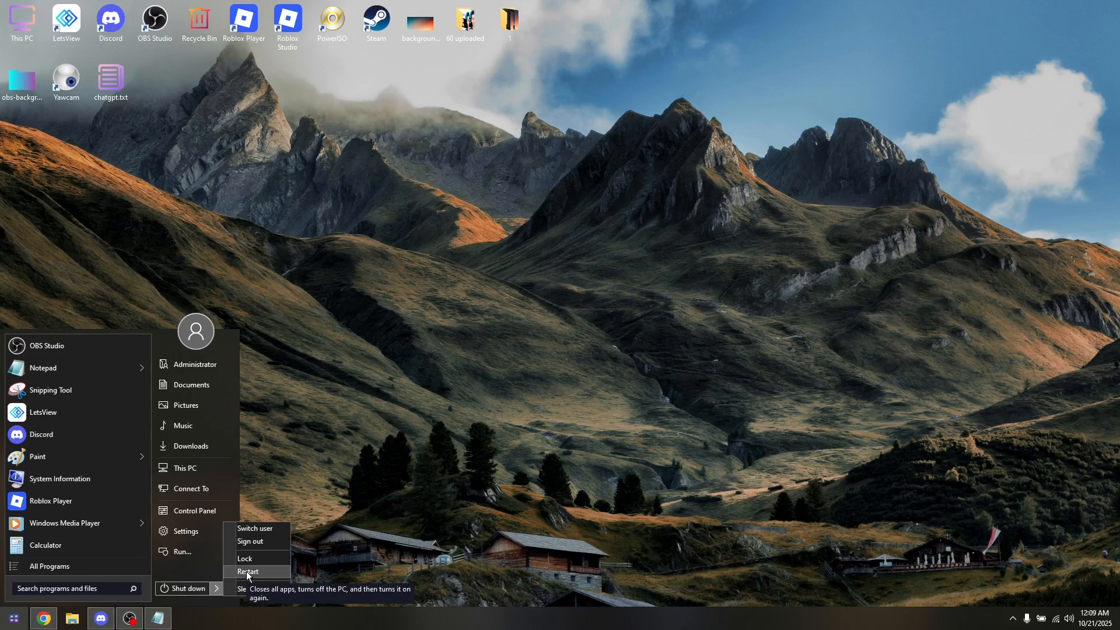
pyautogui.moveTo(411, 371)
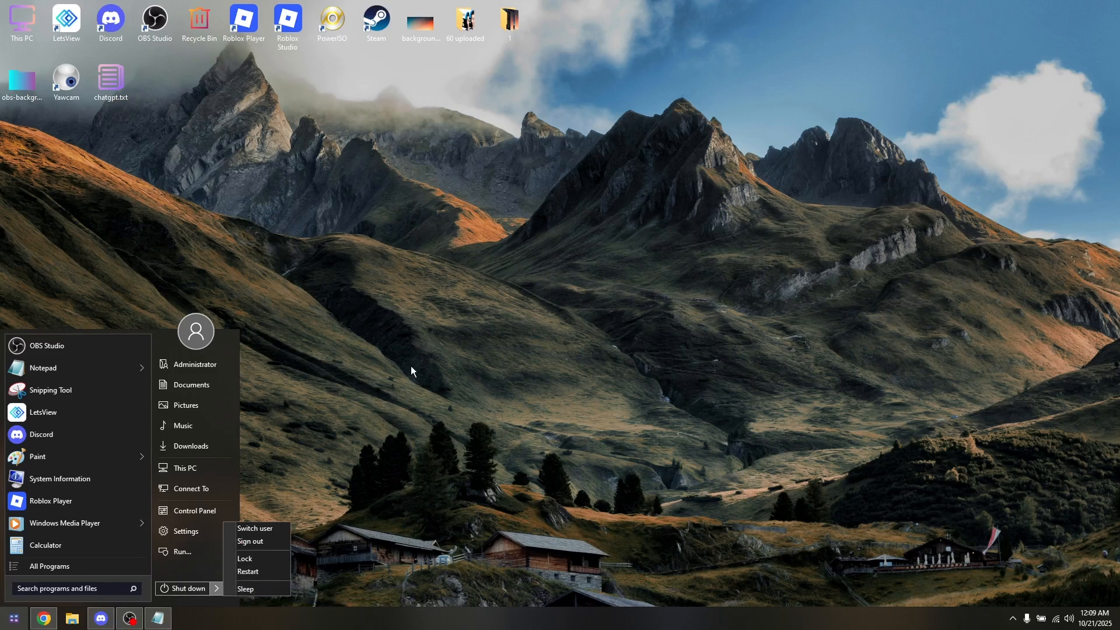
pyautogui.moveTo(420, 363)
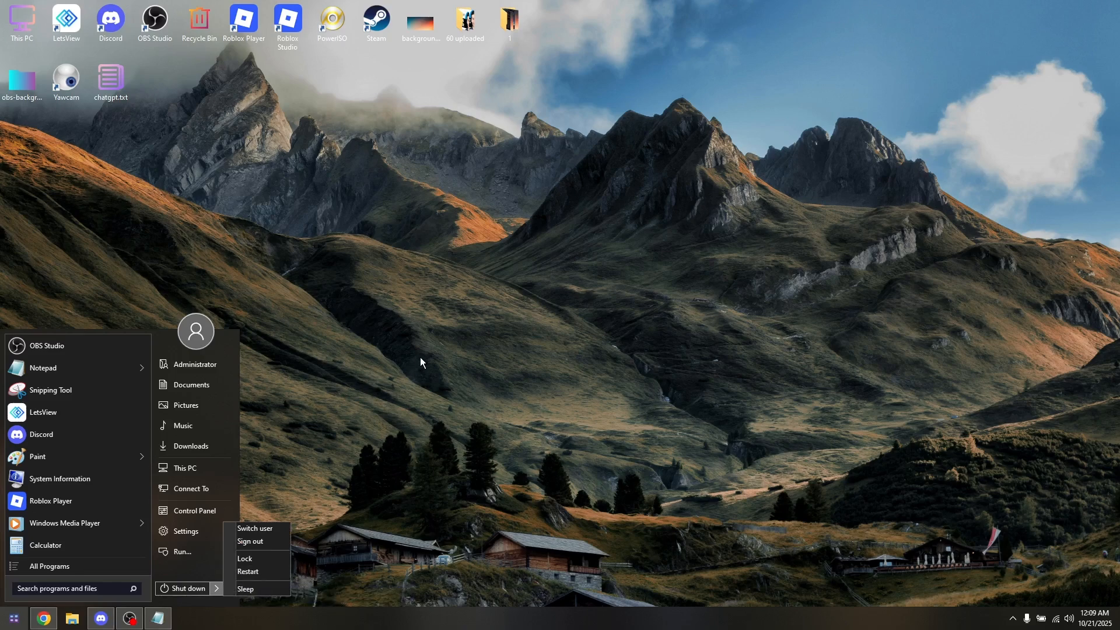
pyautogui.click(445, 330)
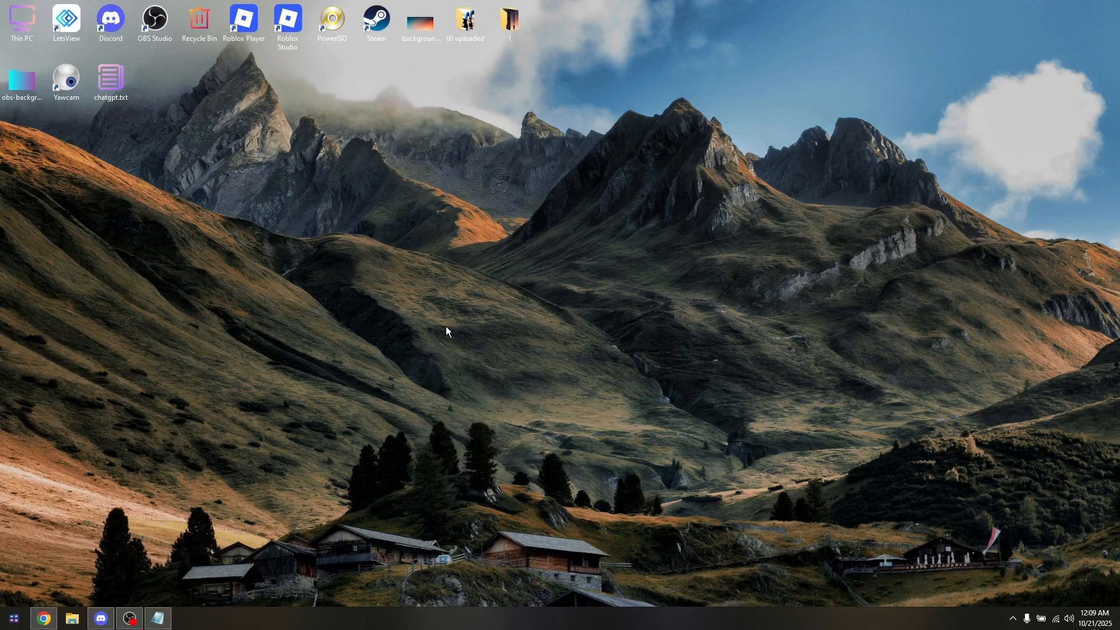
pyautogui.moveTo(476, 367)
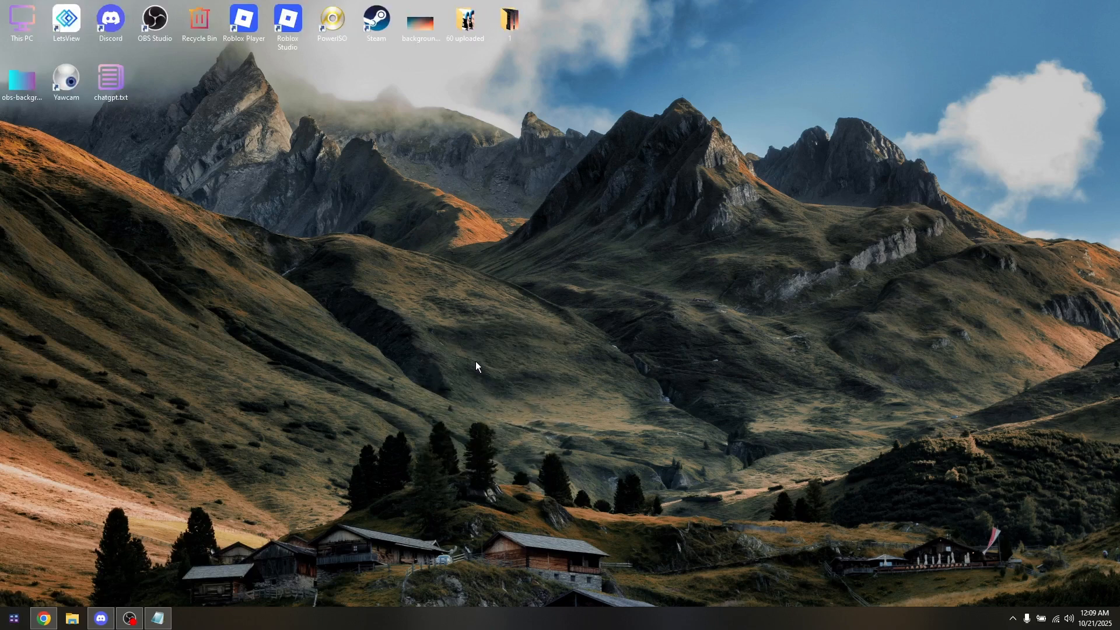
pyautogui.moveTo(649, 247)
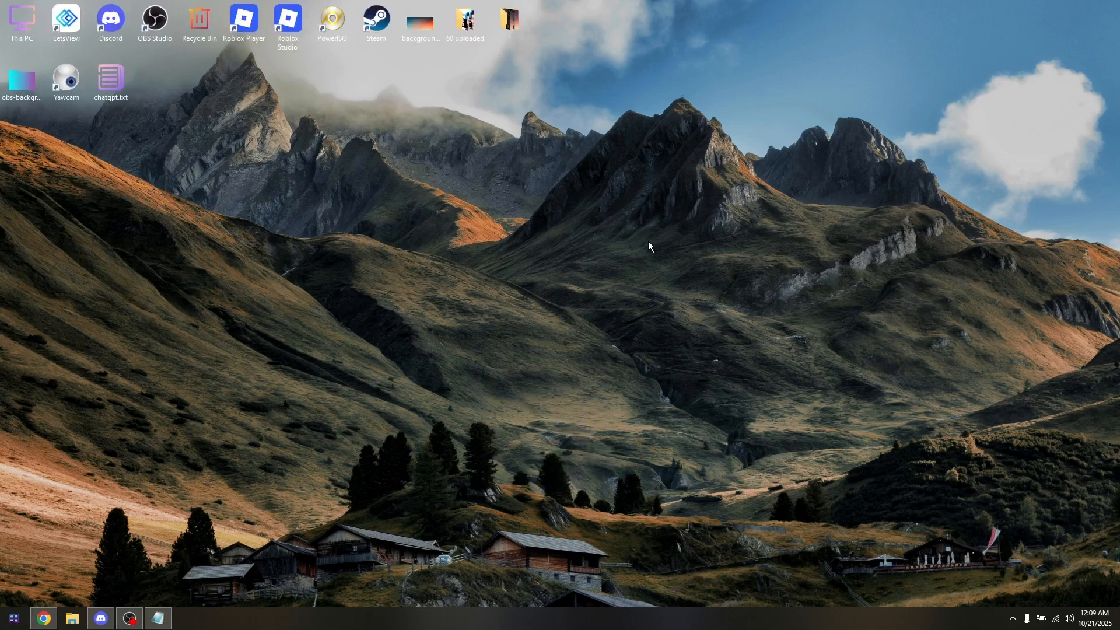
pyautogui.moveTo(180, 558)
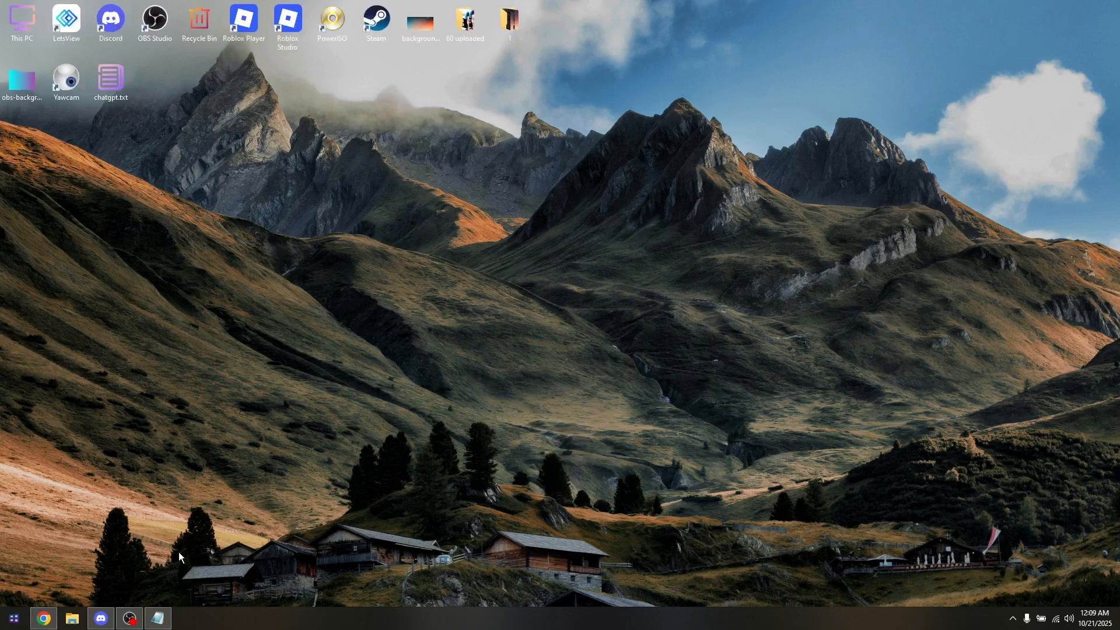
pyautogui.moveTo(410, 530)
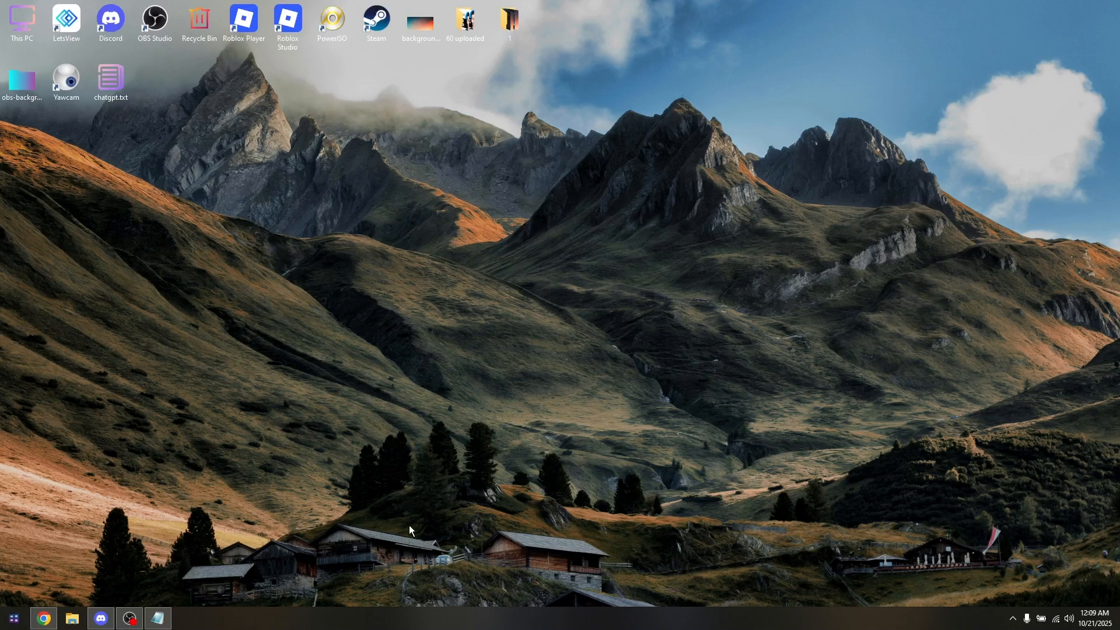
# In Local Disk (C:) > Program Files (x86), delete the PCAppstore folder.
pyautogui.click(72, 618)
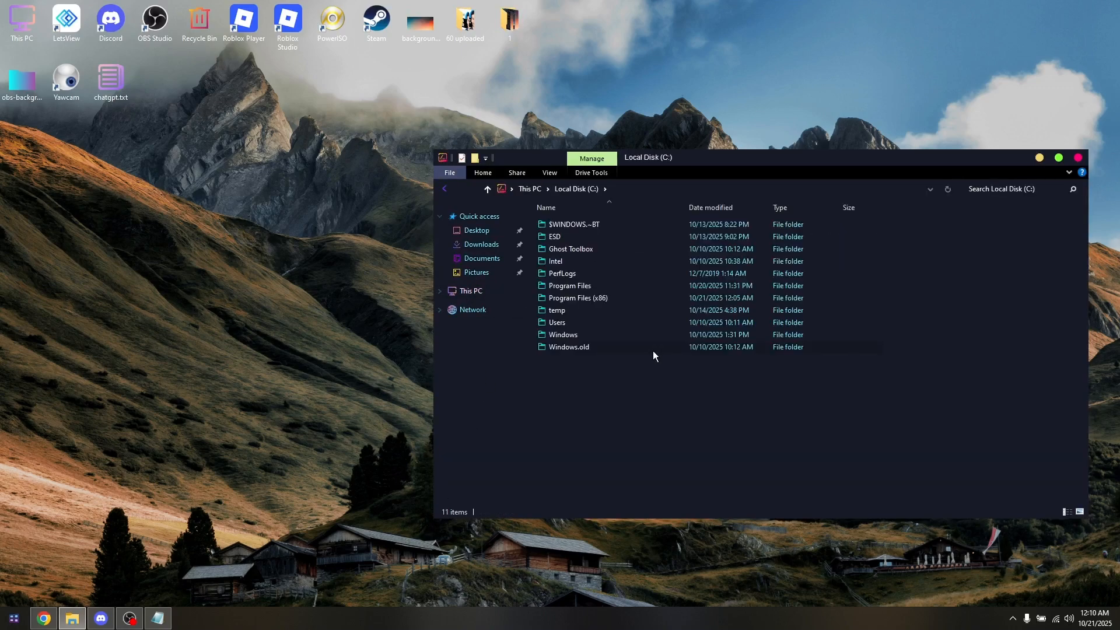
pyautogui.doubleClick(579, 298)
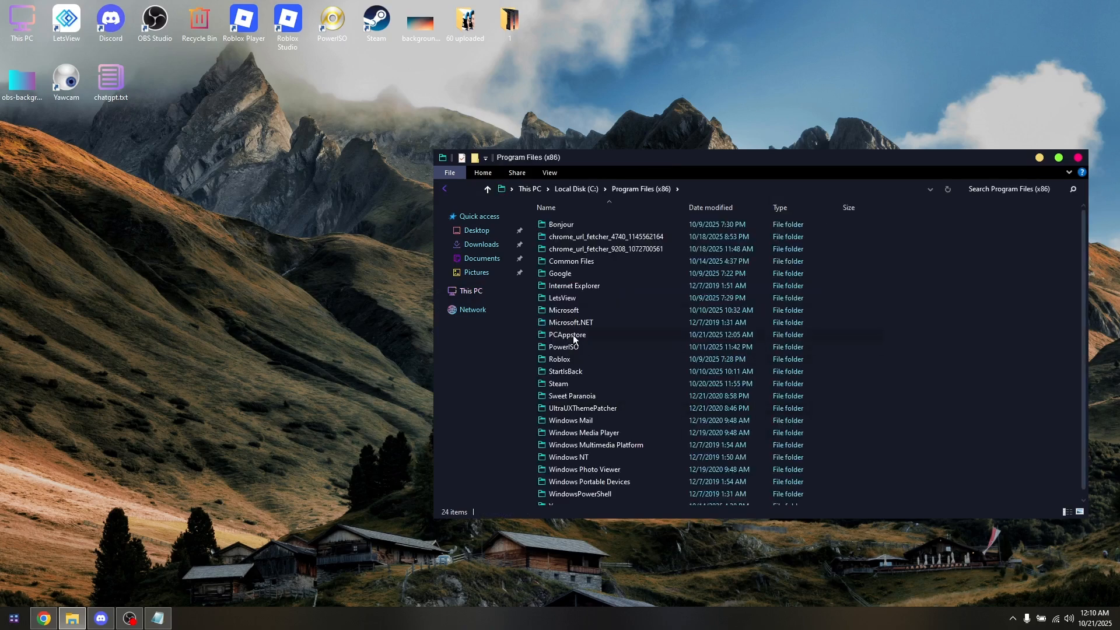
pyautogui.click(567, 335)
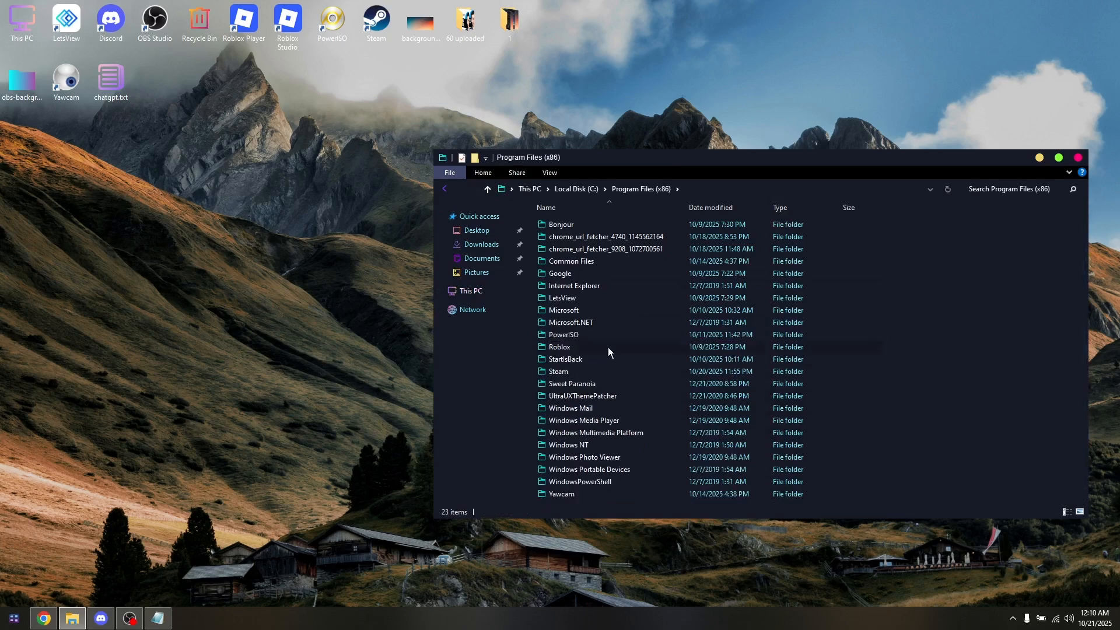
pyautogui.click(564, 358)
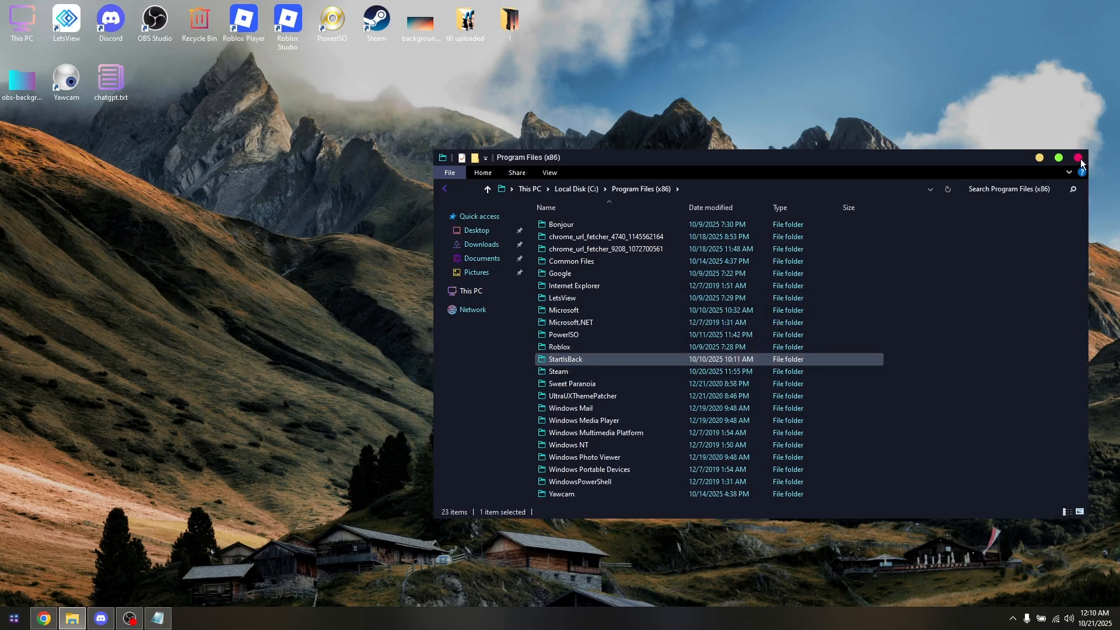
# Close the File Explorer window so the Run dialog can be used.
pyautogui.click(1078, 158)
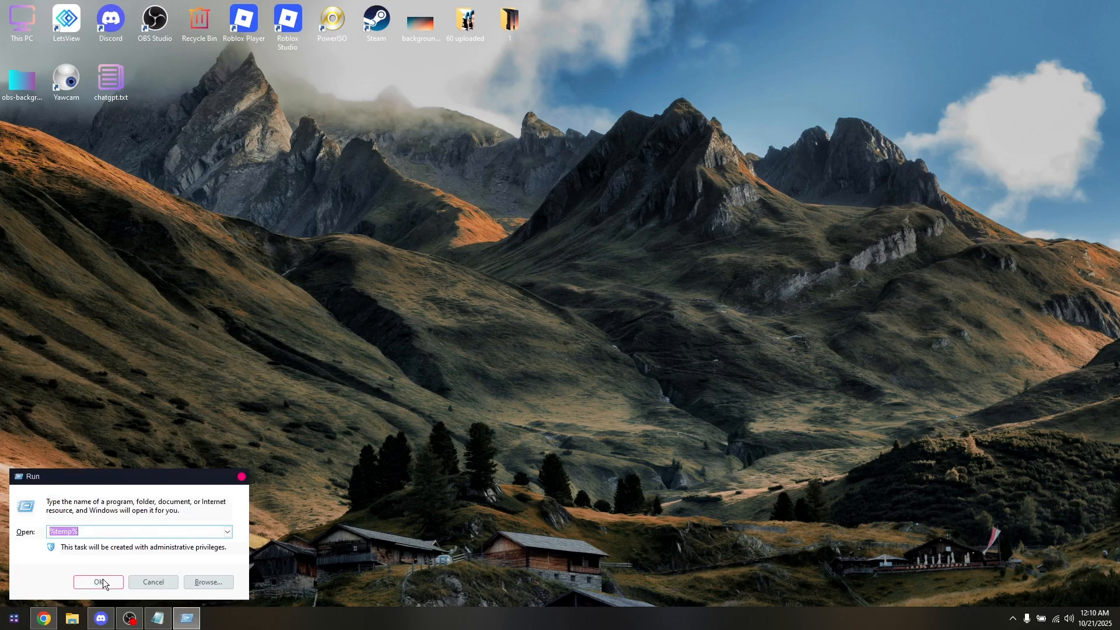
# Open the Temp folder from Run and select all 63 of its items.
pyautogui.click(98, 581)
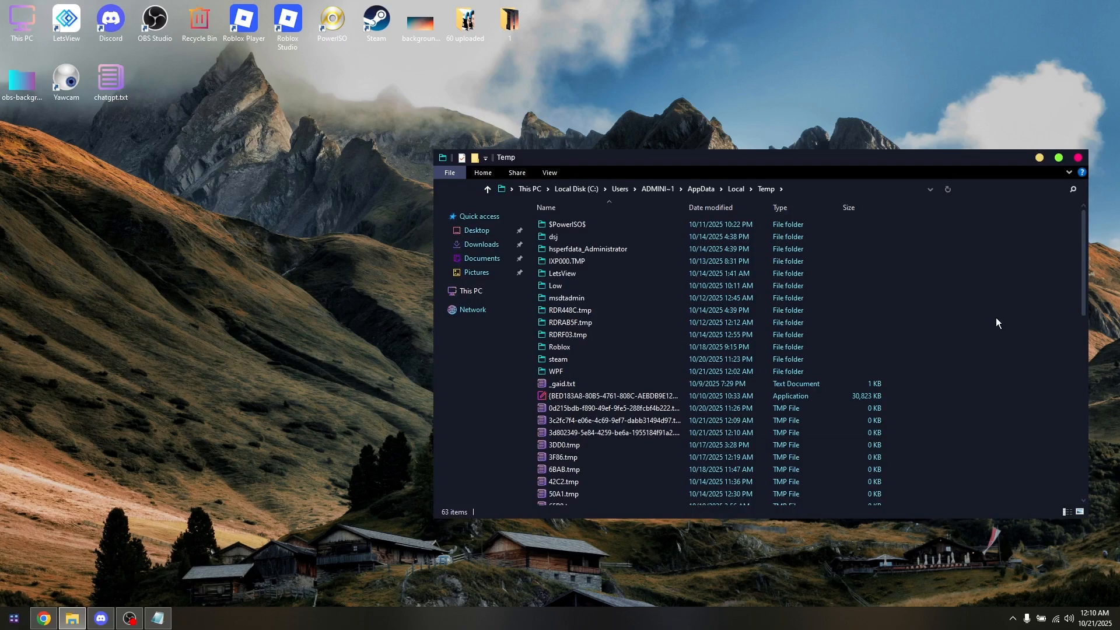
pyautogui.press('ctrl+a')
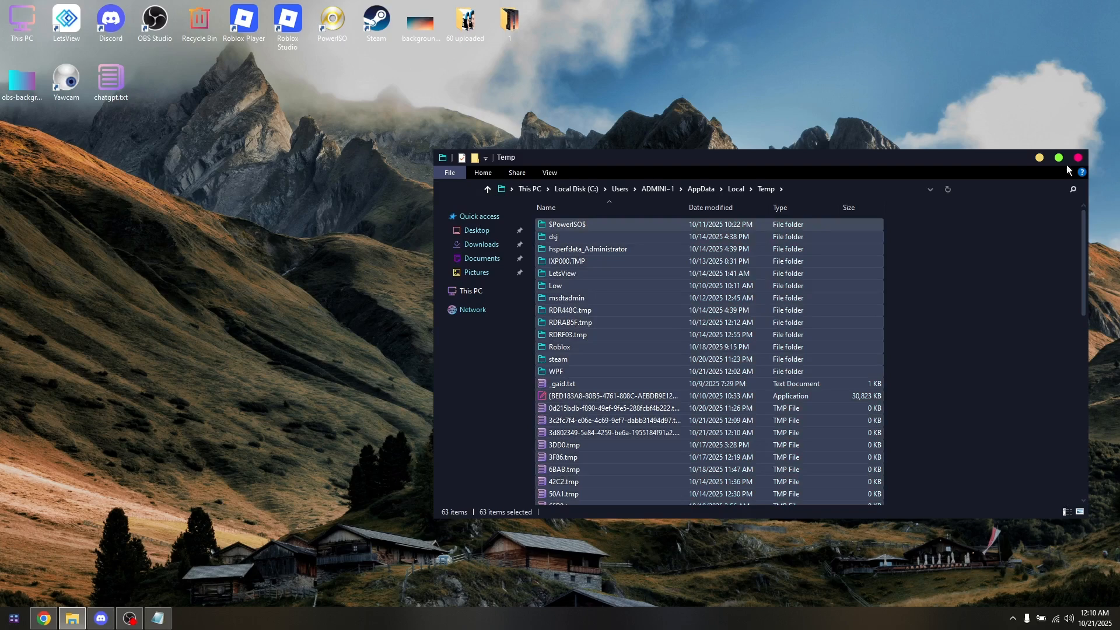